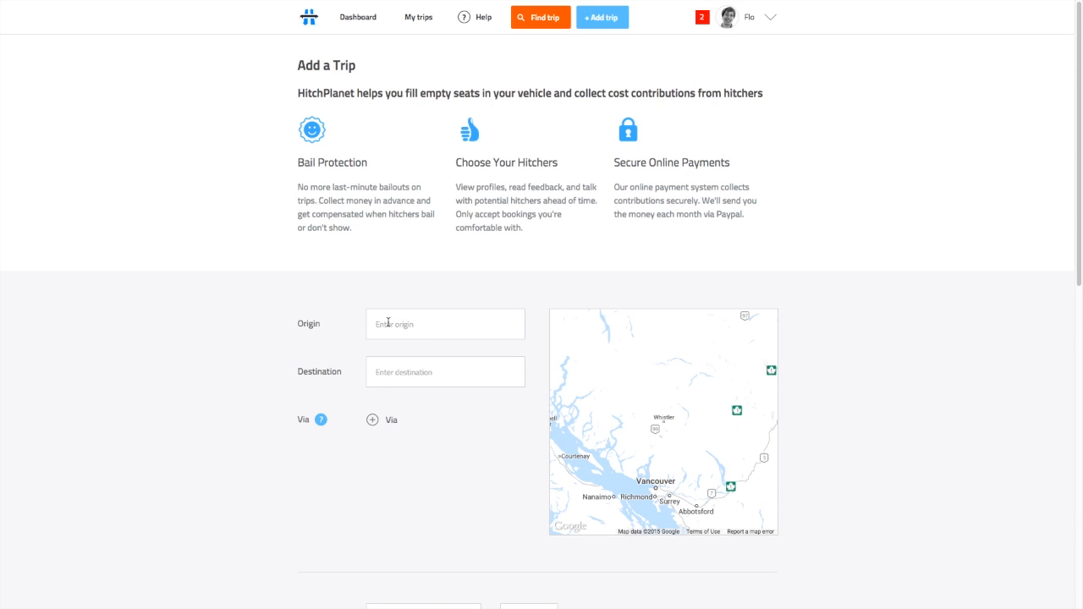
# - Set the trip origin to Vancouver, BC, Canada and the destination to Banff
pyautogui.write('Vanc')
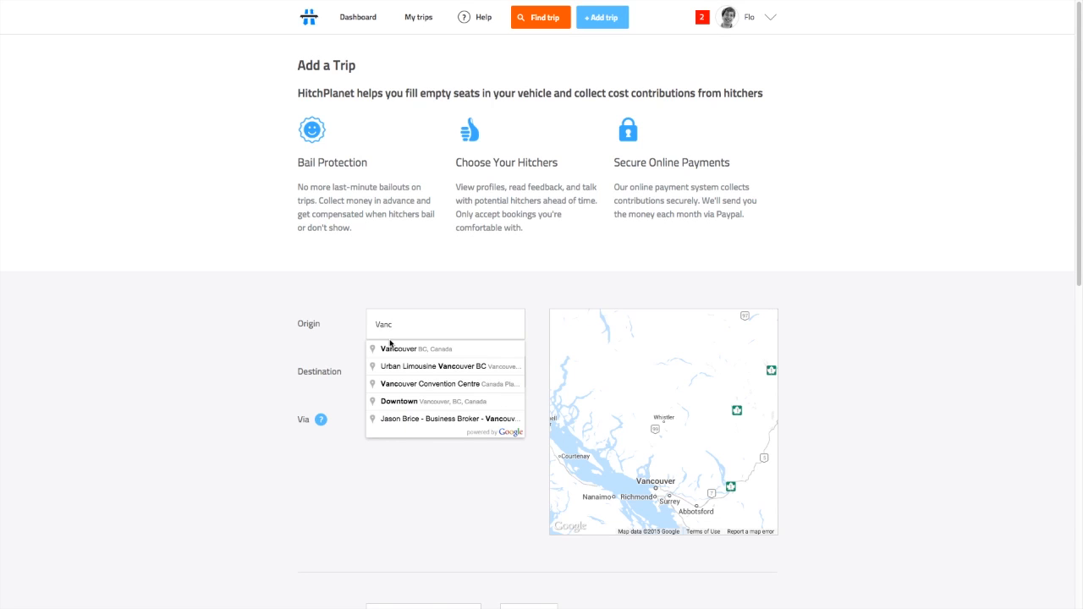
pyautogui.click(398, 349)
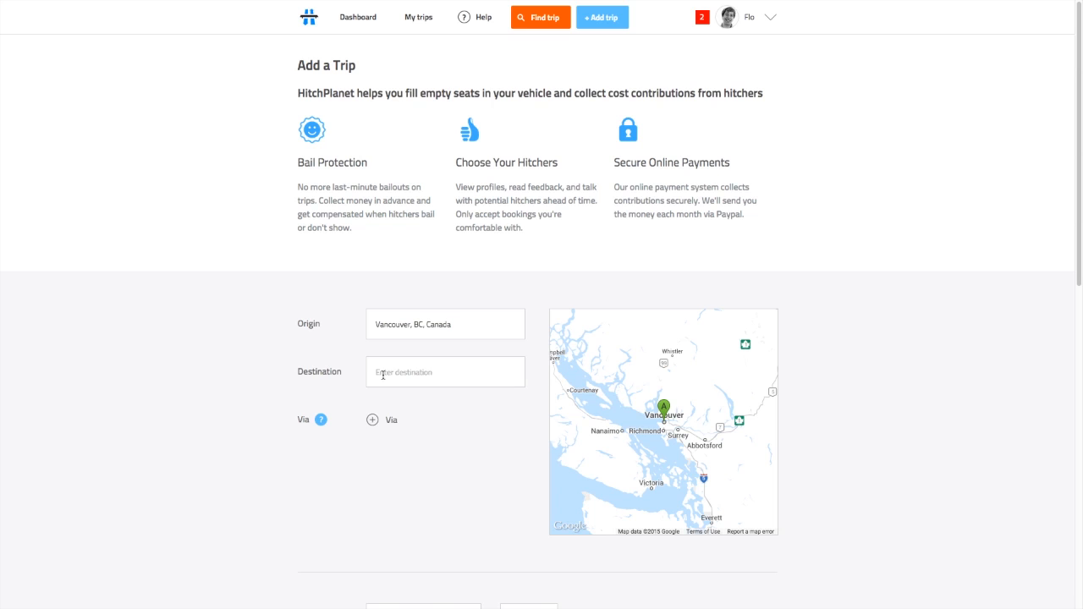
pyautogui.write('Banff, AB, Canada')
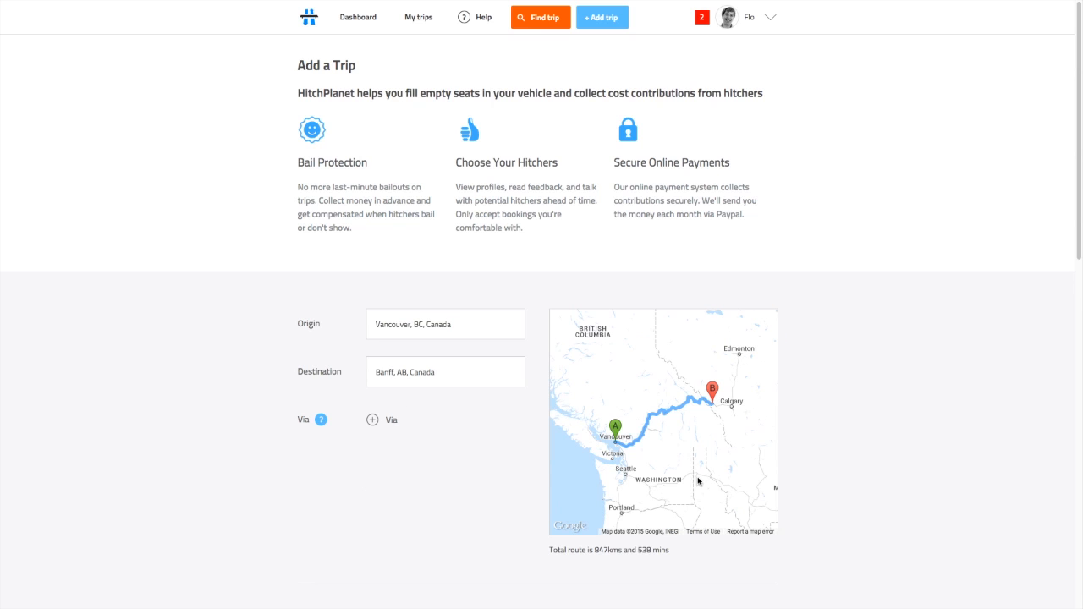
pyautogui.moveTo(372, 420)
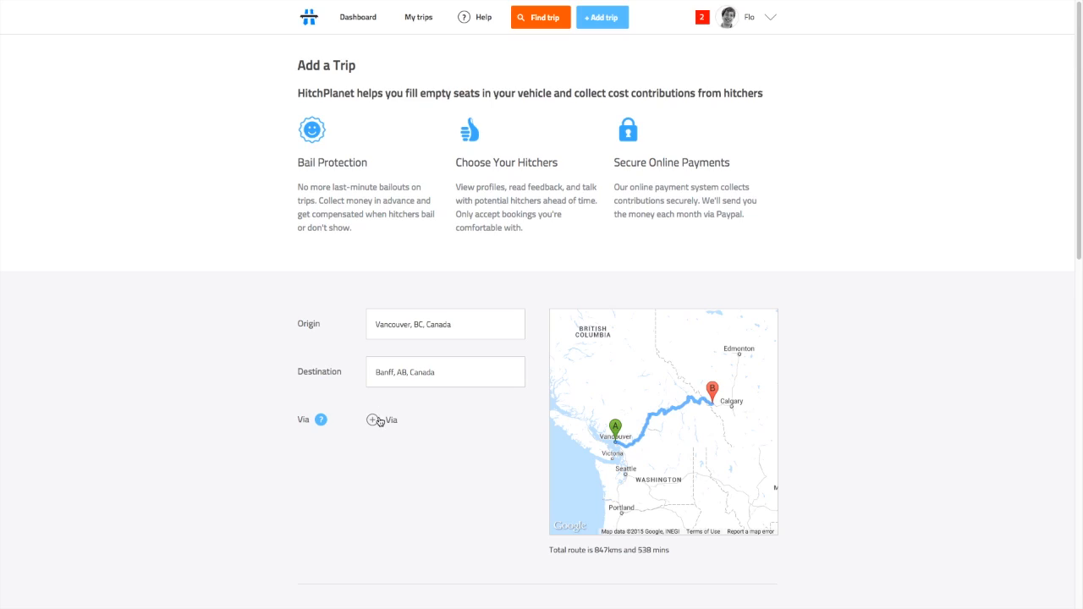
# - Add Kamloops and Revelstoke as via stops on the route
pyautogui.click(372, 419)
pyautogui.write('Kamloops, BC, Canada')
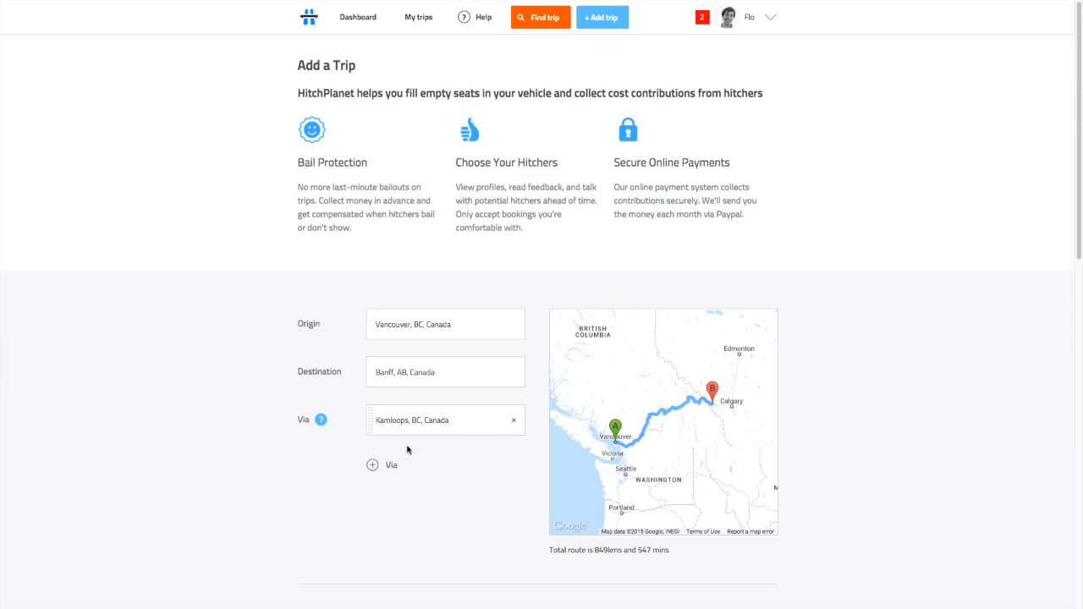
pyautogui.write('Revelstoke, BC, Canada')
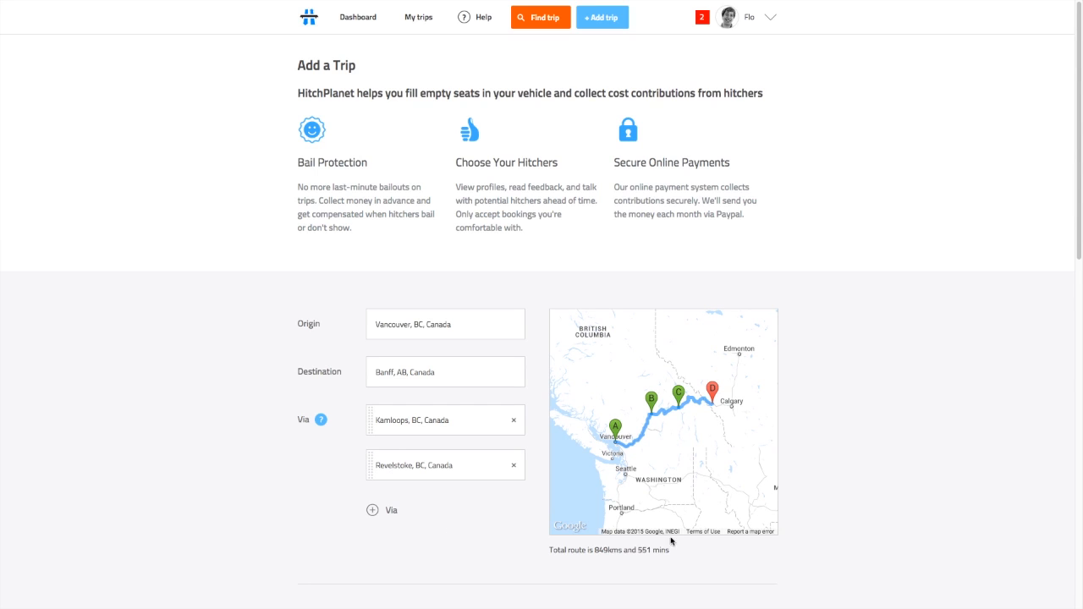
pyautogui.moveTo(603, 474)
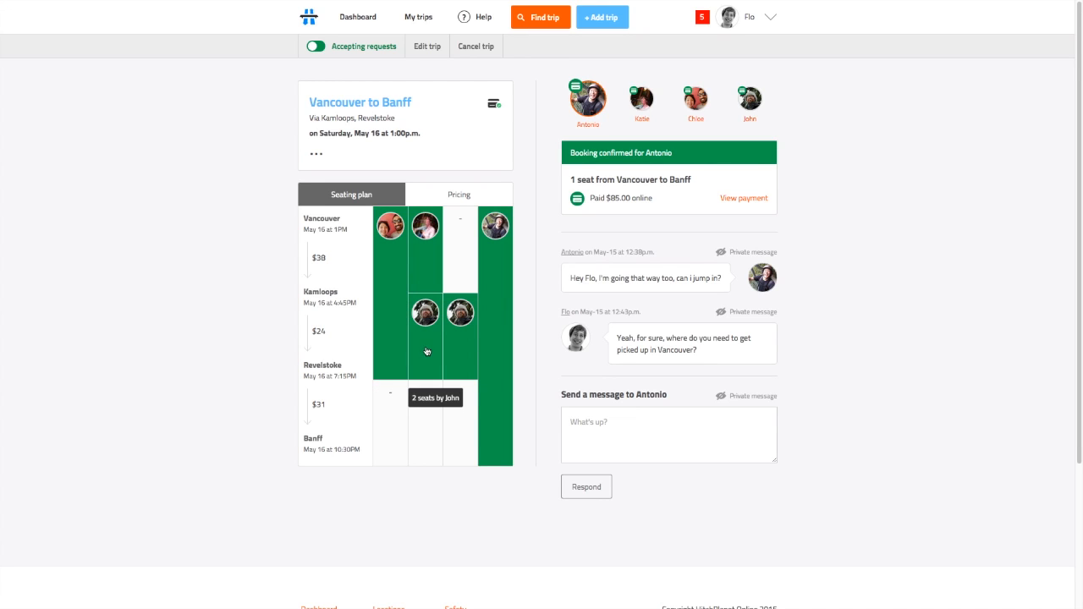
pyautogui.moveTo(498, 305)
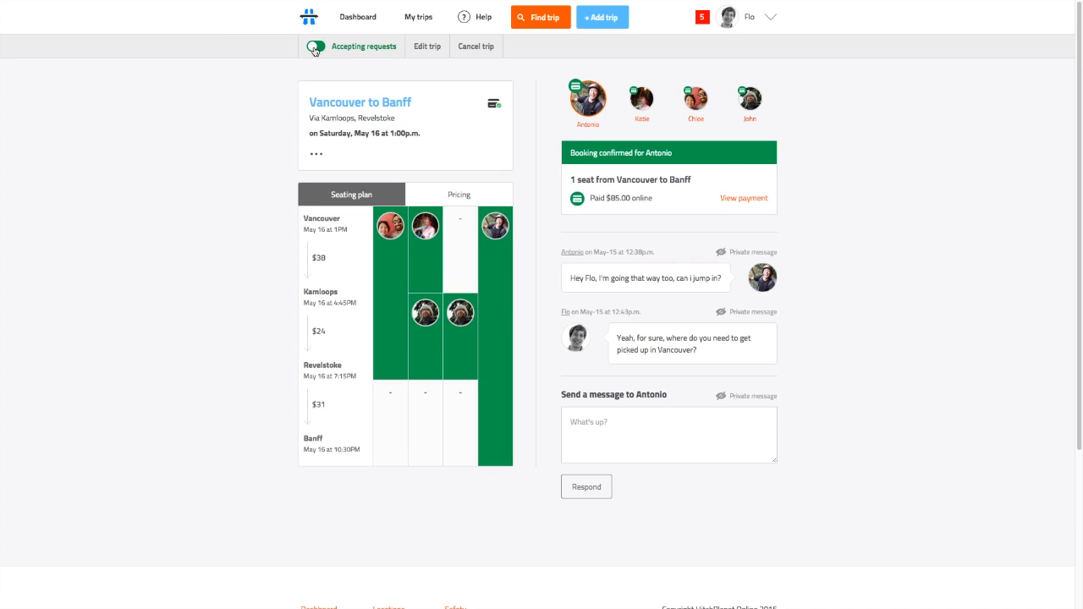
# - Toggle whether the posted trip accepts booking requests
pyautogui.click(315, 46)
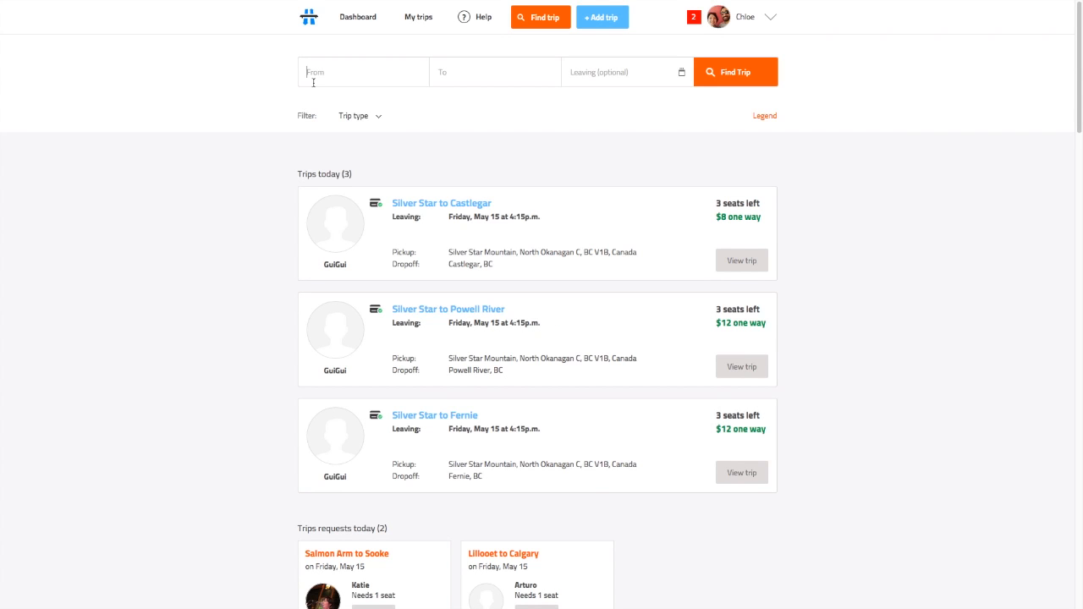
# - Find trips from Vancouver, BC to Squamish, BC, Canada
pyautogui.write('Vancouver, BC, Canada')
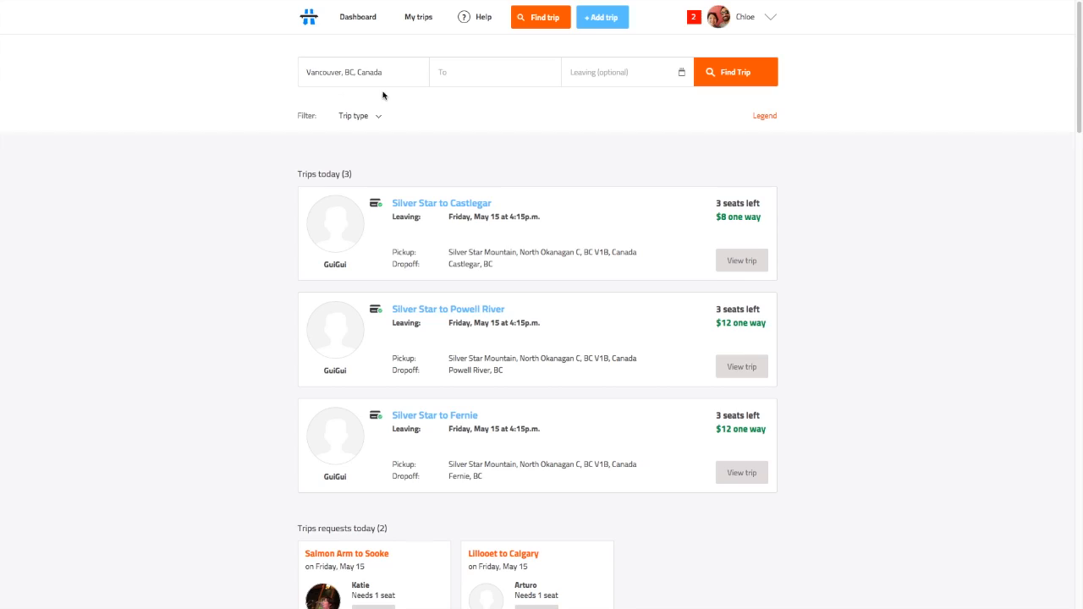
pyautogui.write('Squ')
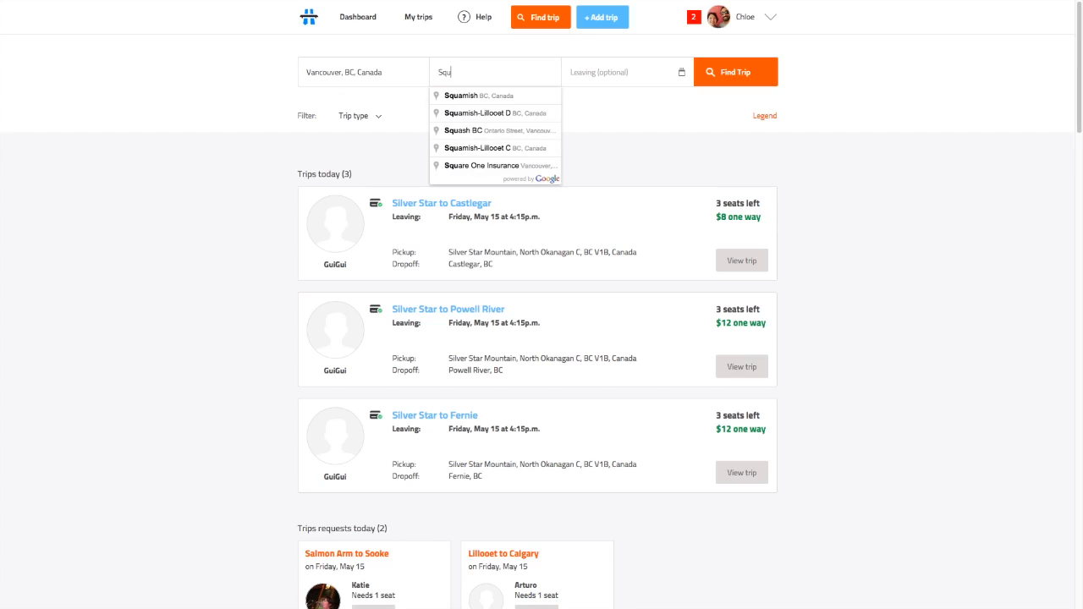
pyautogui.click(479, 95)
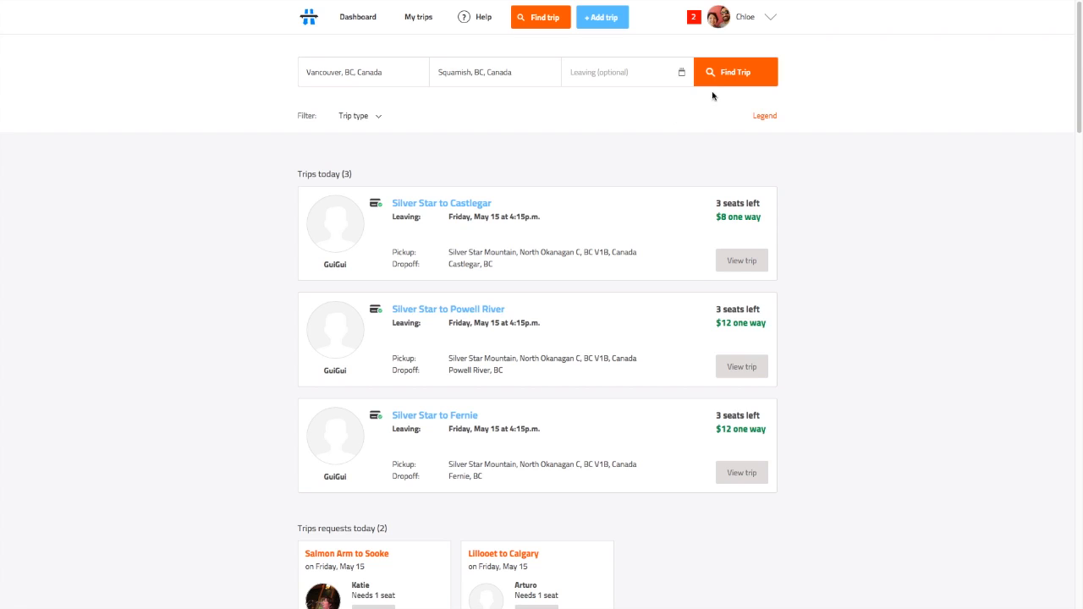
pyautogui.click(735, 71)
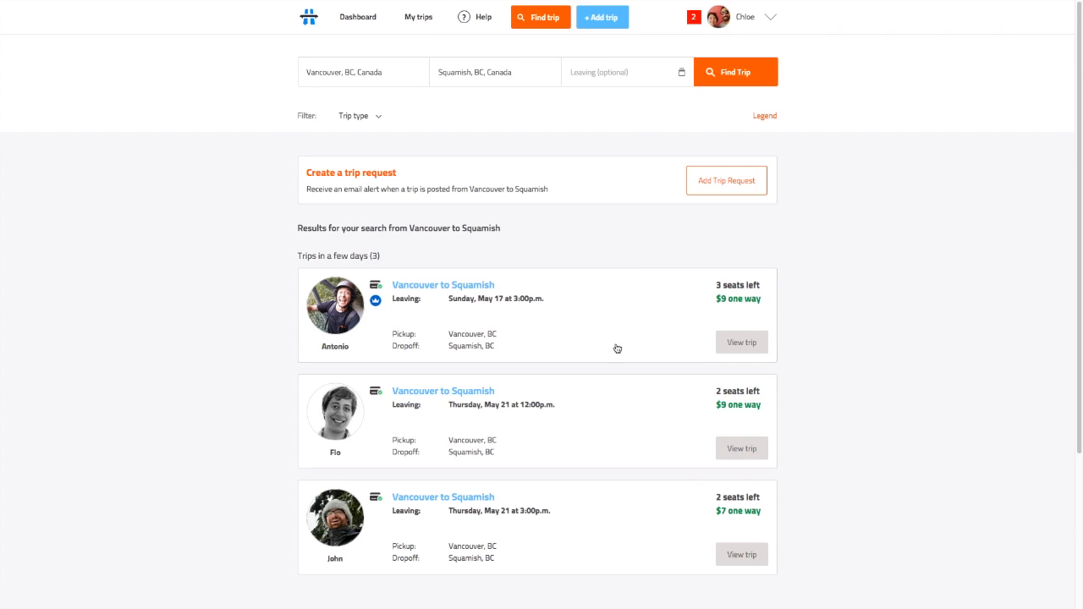
pyautogui.moveTo(610, 500)
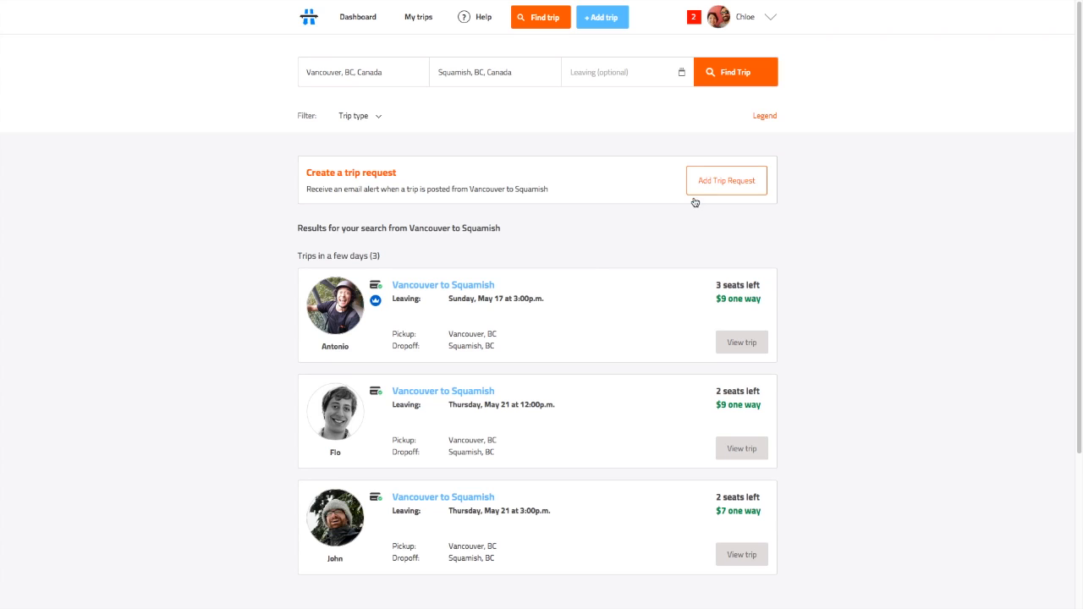
# - Start an Add Trip Request form for the Vancouver to Squamish route
pyautogui.click(726, 180)
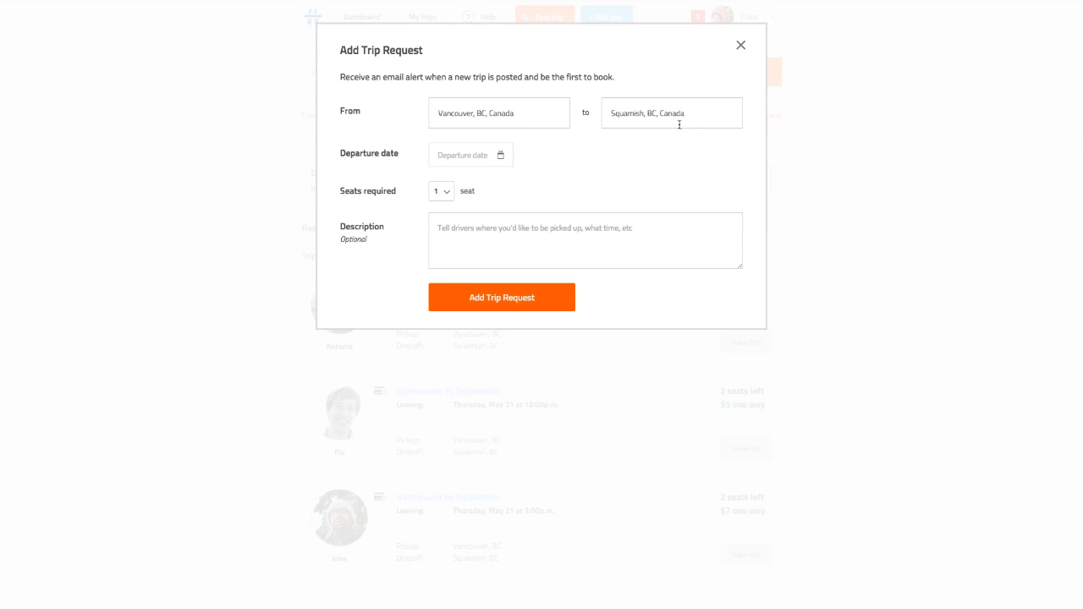
# - Request 2 seats on 05/15/2015 with description 'Going climbing in Squamish!' and submit
pyautogui.click(470, 155)
pyautogui.write('05/15/2015')
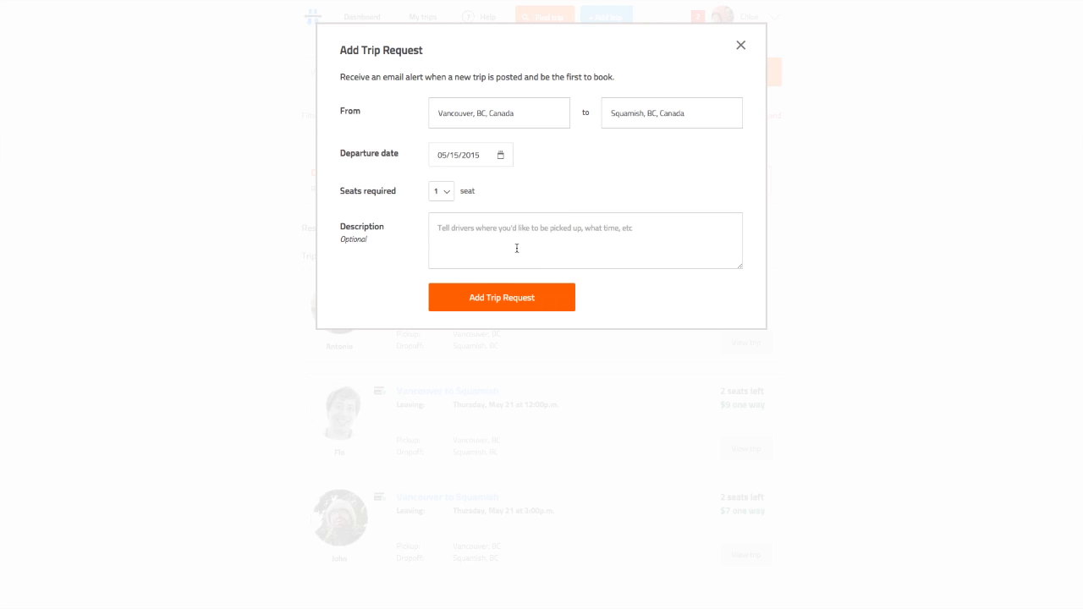
pyautogui.click(441, 190)
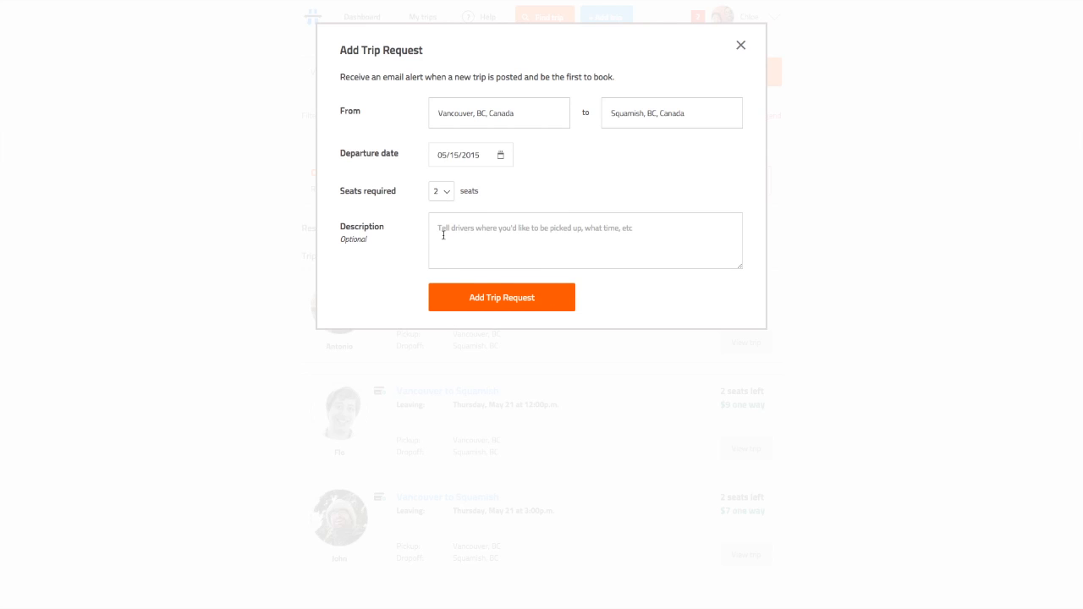
pyautogui.write('Going climbing')
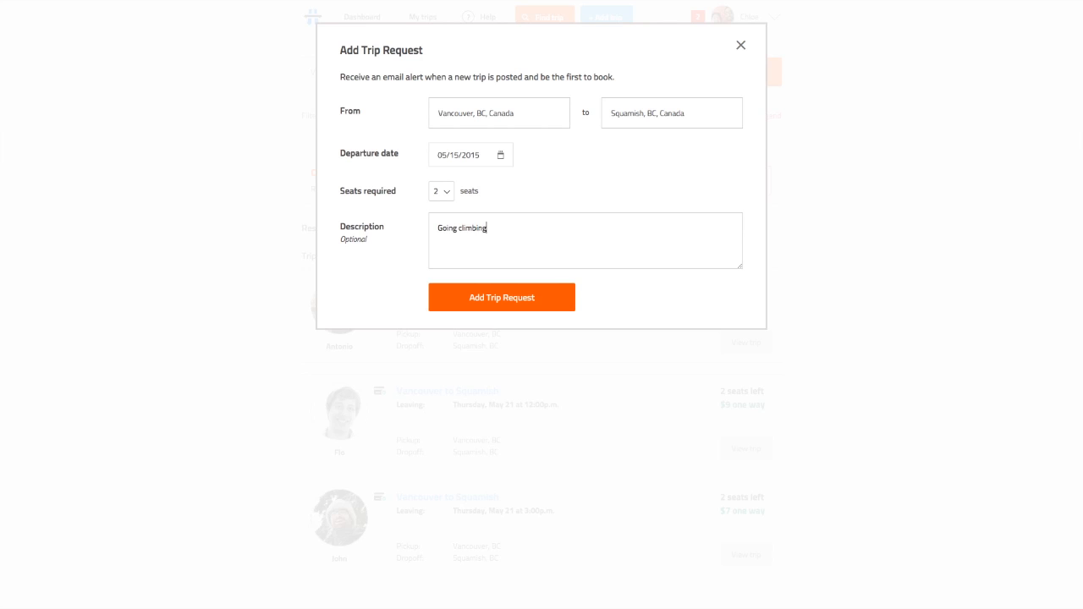
pyautogui.write('in Squamish!')
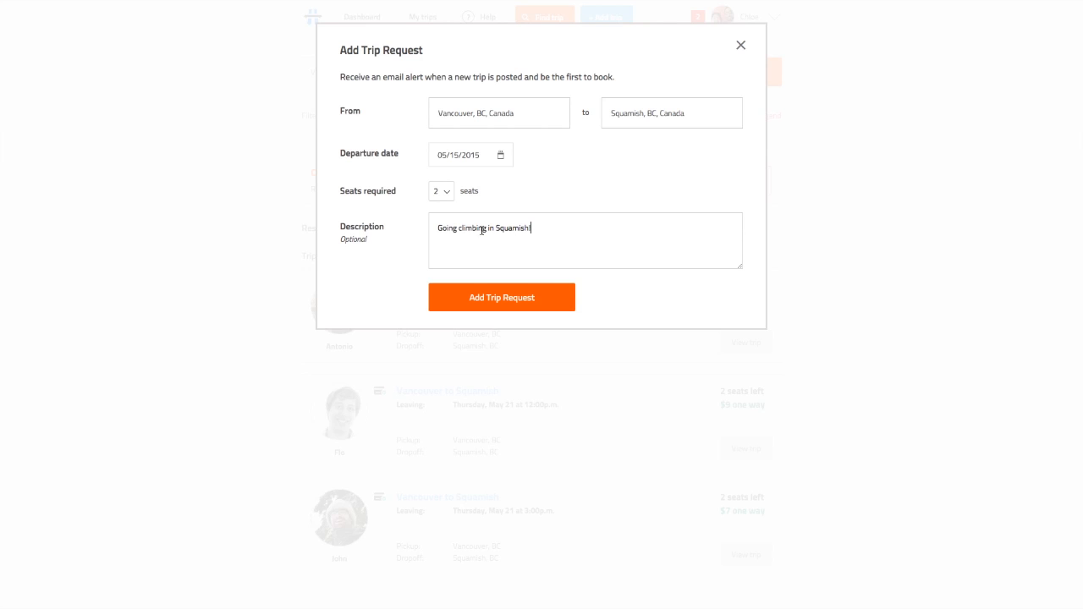
pyautogui.click(501, 297)
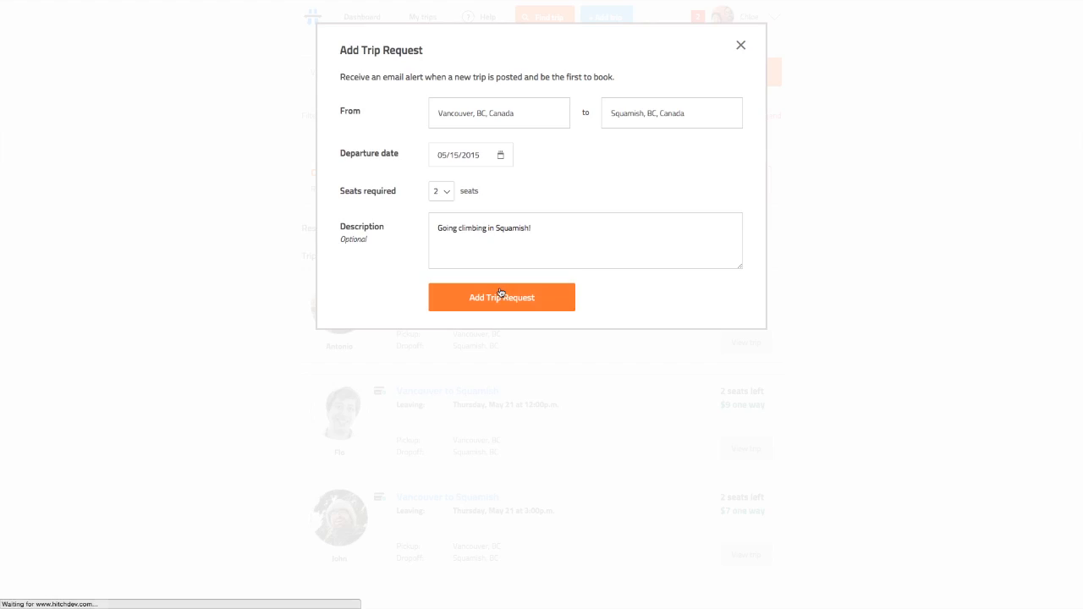